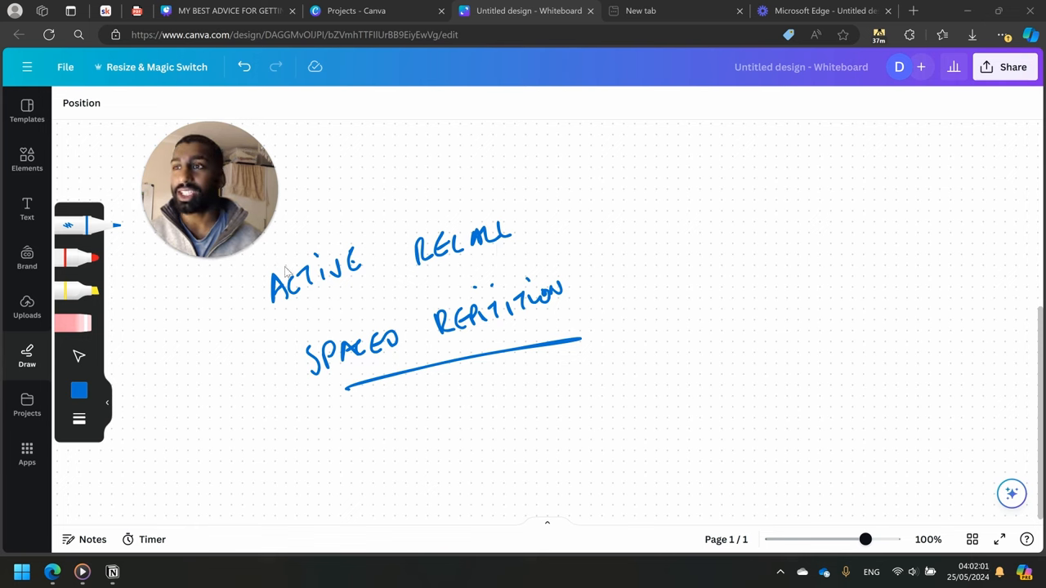
pyautogui.moveTo(569, 309)
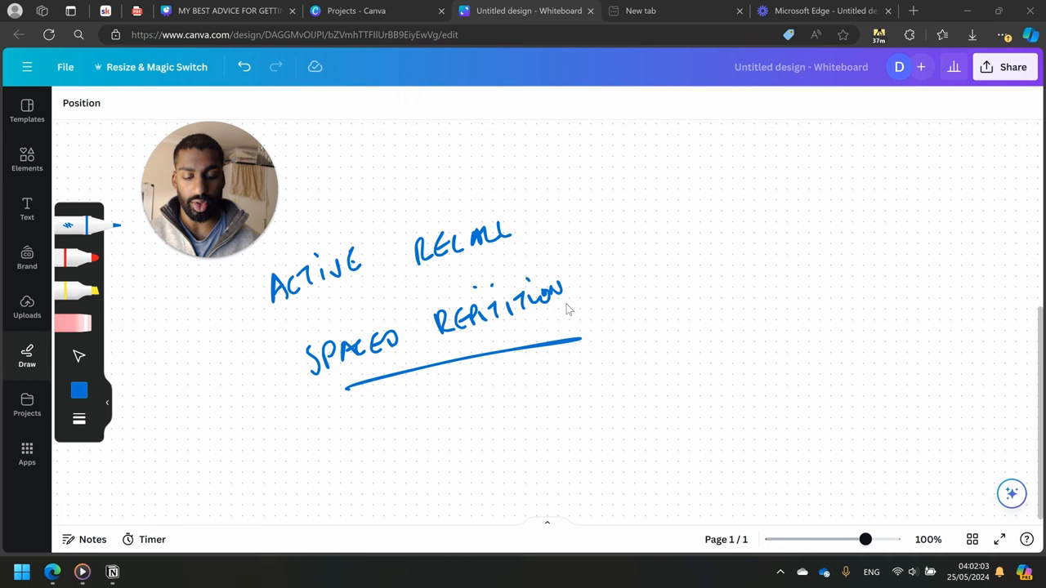
pyautogui.moveTo(353, 280)
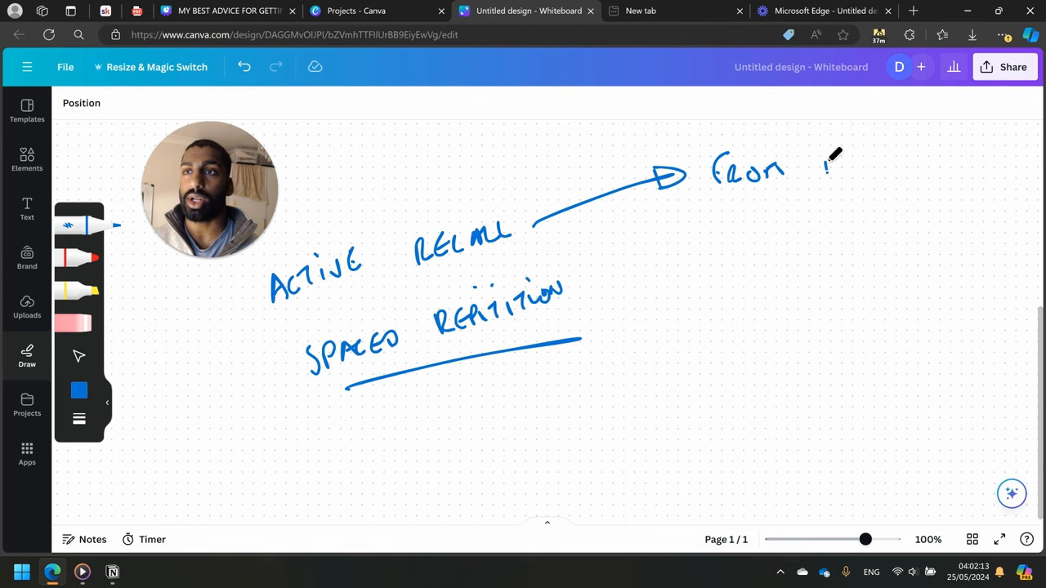
# - Write 'From Memory' at the arrow's tip from Active Recall and underline it
pyautogui.moveTo(825, 171); pyautogui.dragTo(899, 167)
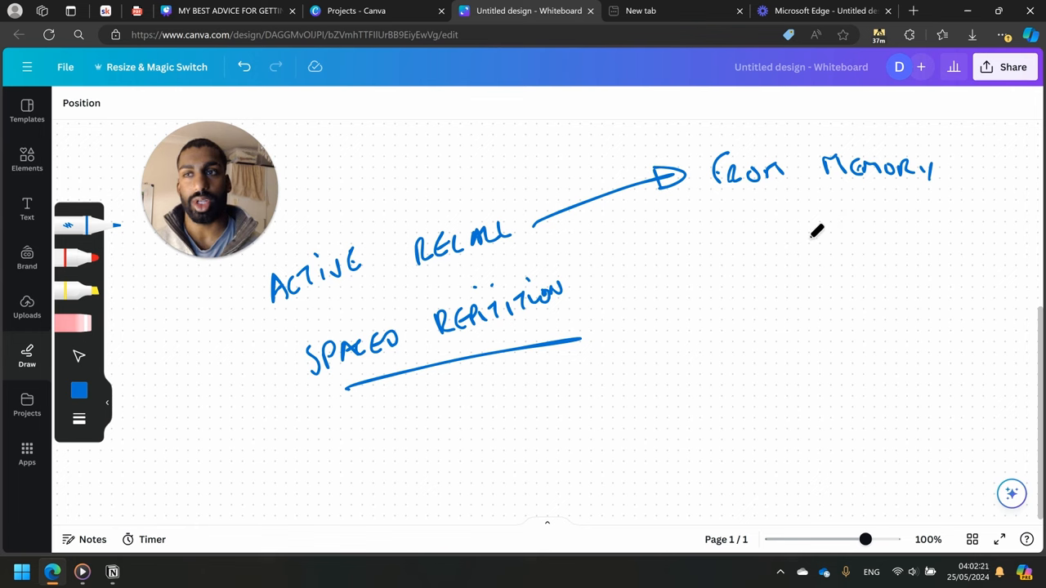
pyautogui.moveTo(712, 204); pyautogui.dragTo(869, 198)
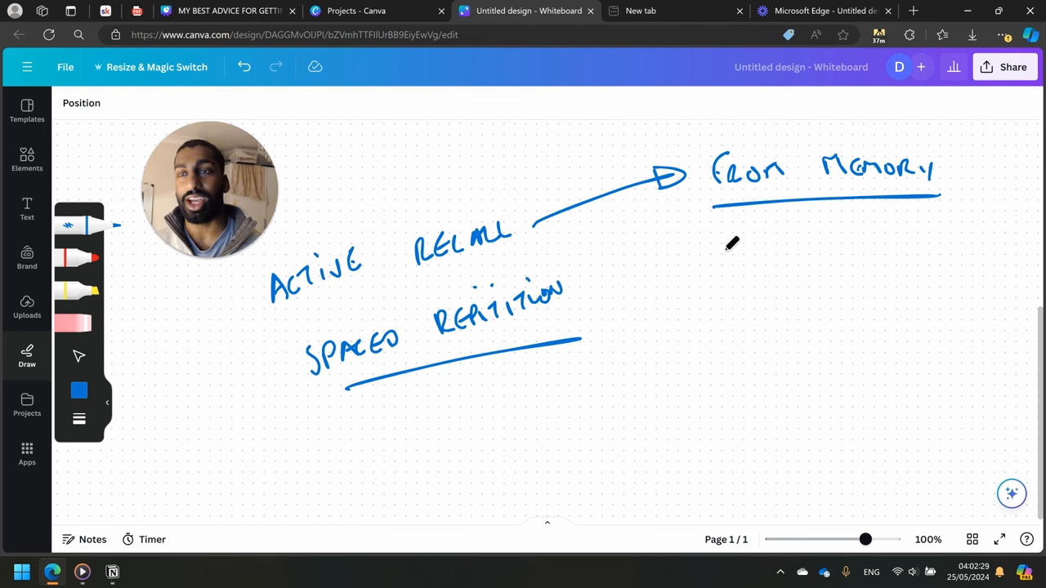
pyautogui.moveTo(727, 245)
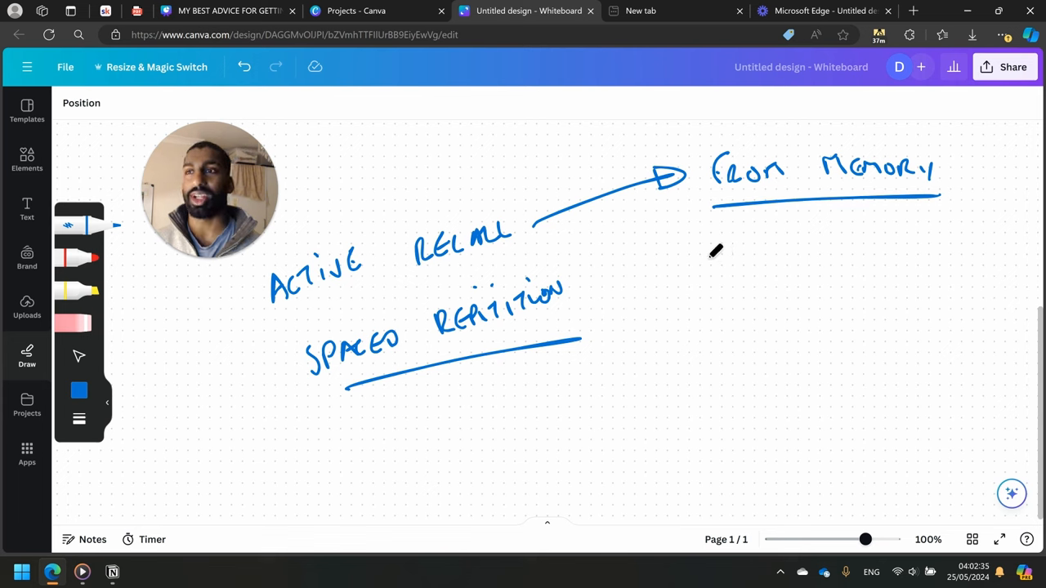
pyautogui.moveTo(719, 249)
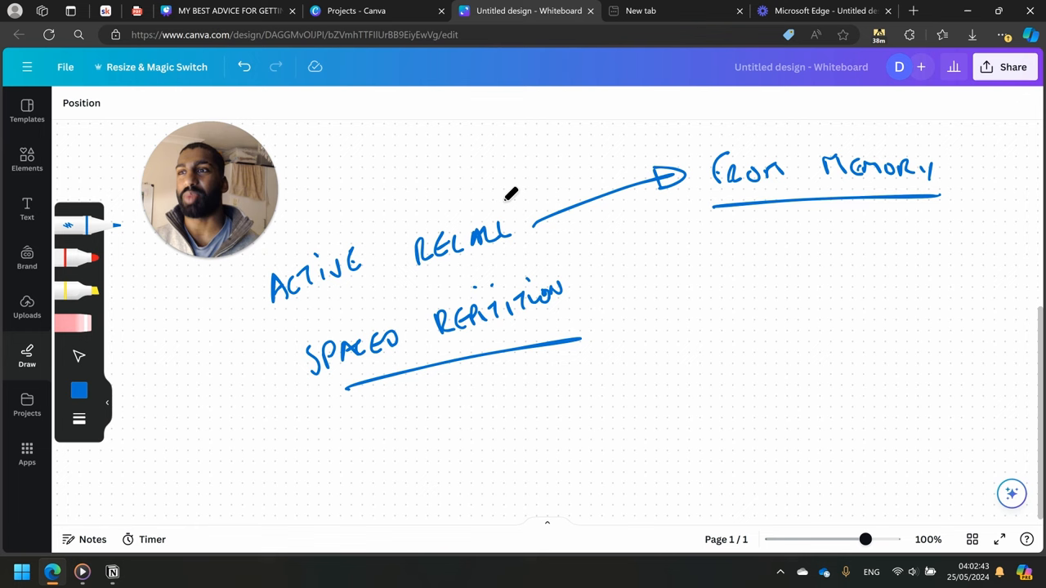
# - Handwrite '2hrs' under the From Memory note
pyautogui.moveTo(735, 295); pyautogui.dragTo(765, 281)
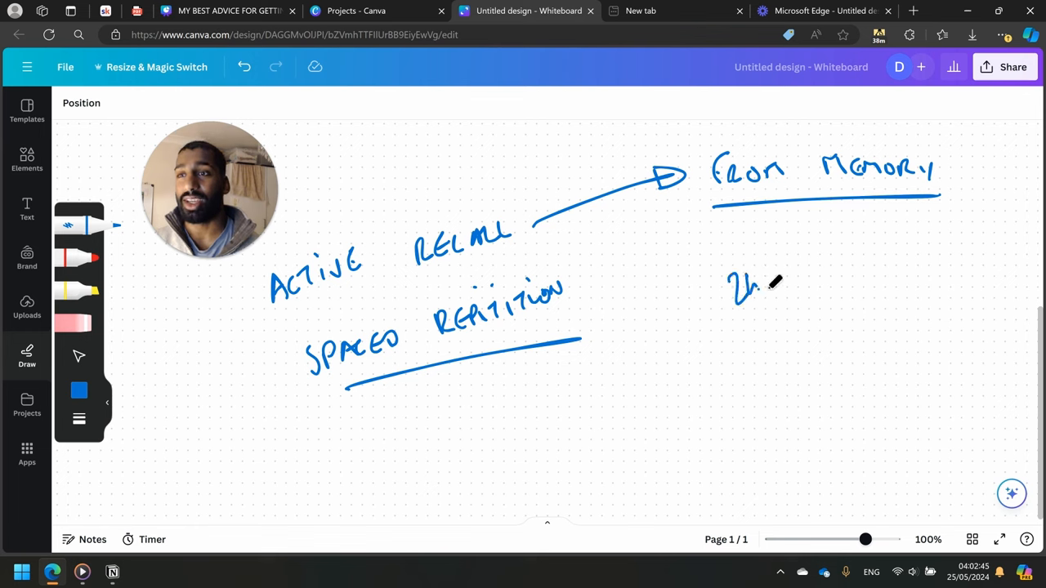
pyautogui.moveTo(751, 294); pyautogui.dragTo(793, 307)
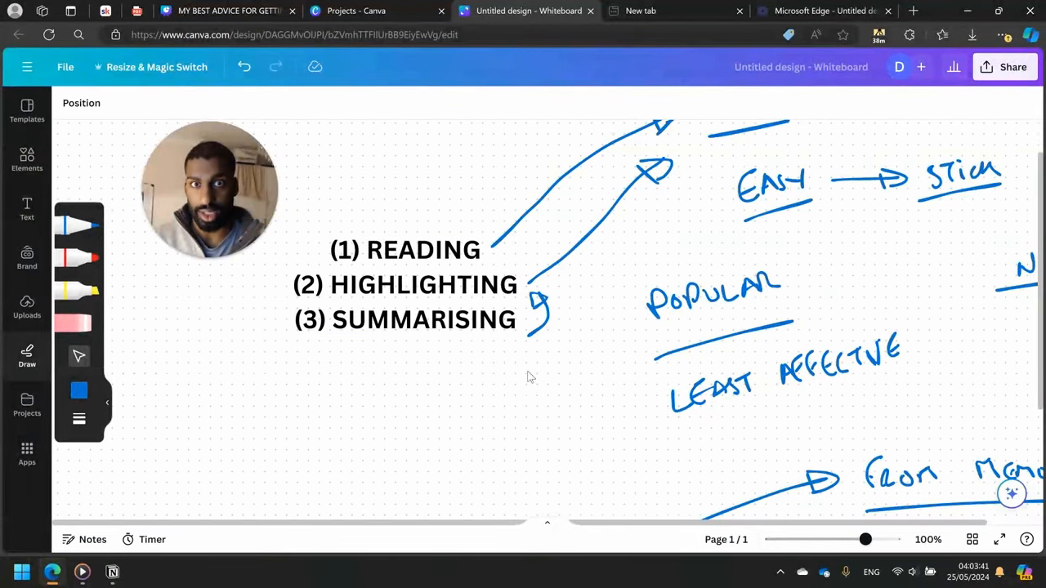
# - Scroll back to the Active Recall and Spaced Repetition section with its 2hrs and A* notes
pyautogui.scroll(-3)
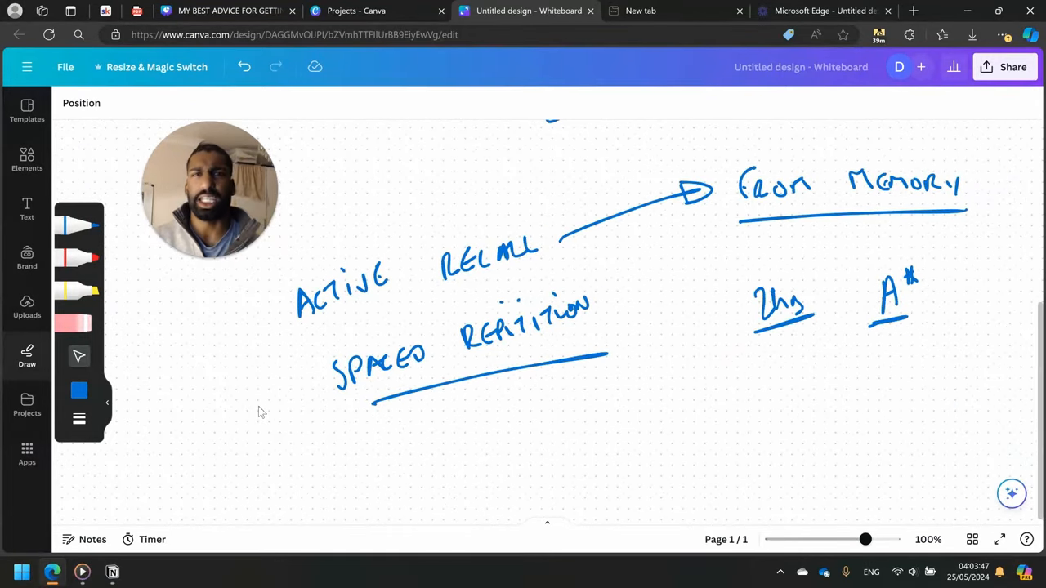
pyautogui.moveTo(540, 451)
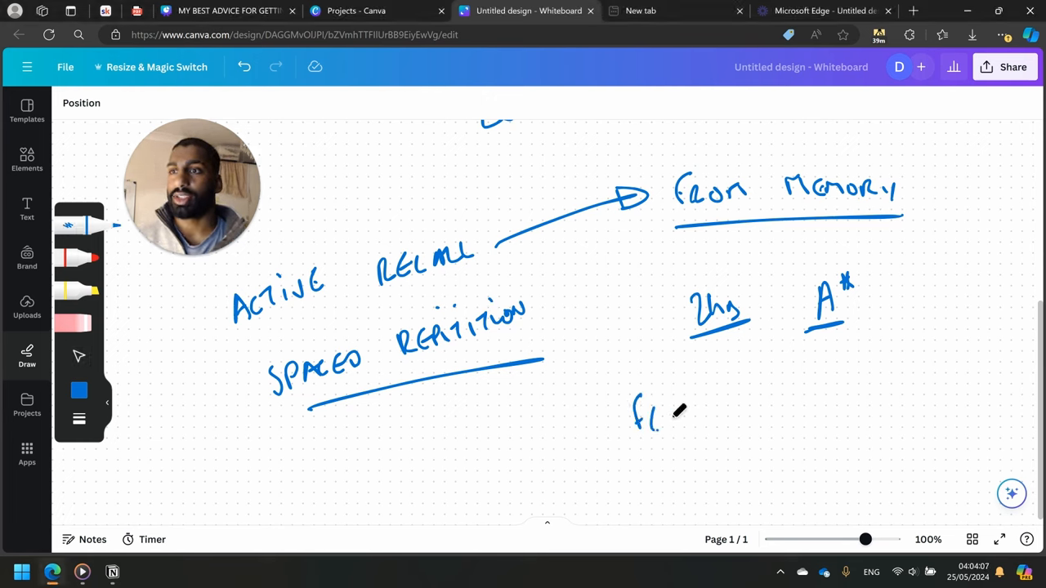
# - Handwrite an underlined 'Flash Cards' heading below the 2hrs and A* notes
pyautogui.moveTo(637, 421); pyautogui.dragTo(784, 408)
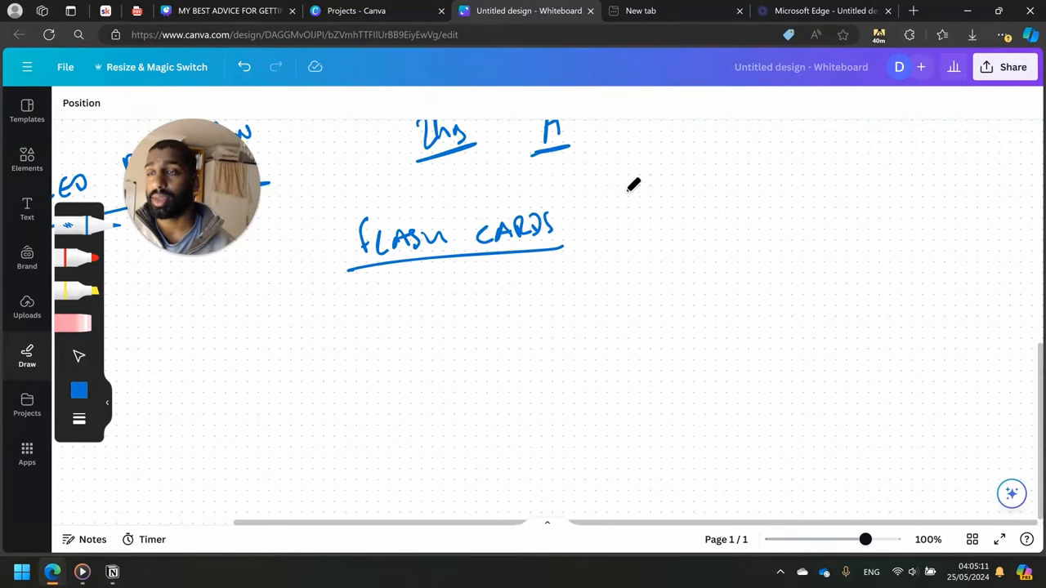
# - Draw arrows from Flash Cards to 'Correct' and 'Incorrect', branching Incorrect into C and I outcomes
pyautogui.moveTo(588, 230); pyautogui.dragTo(662, 187)
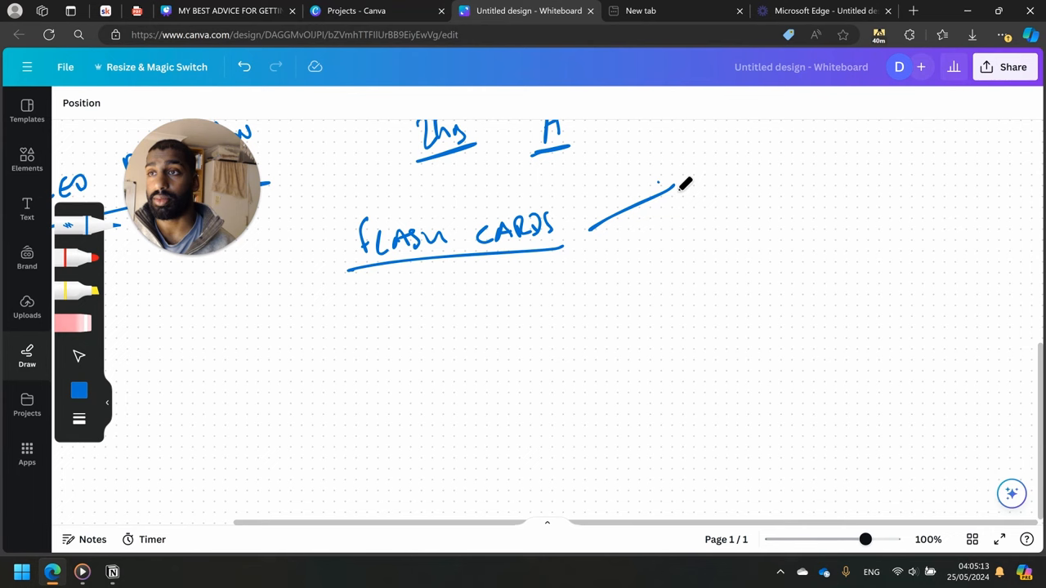
pyautogui.moveTo(657, 183); pyautogui.dragTo(768, 180)
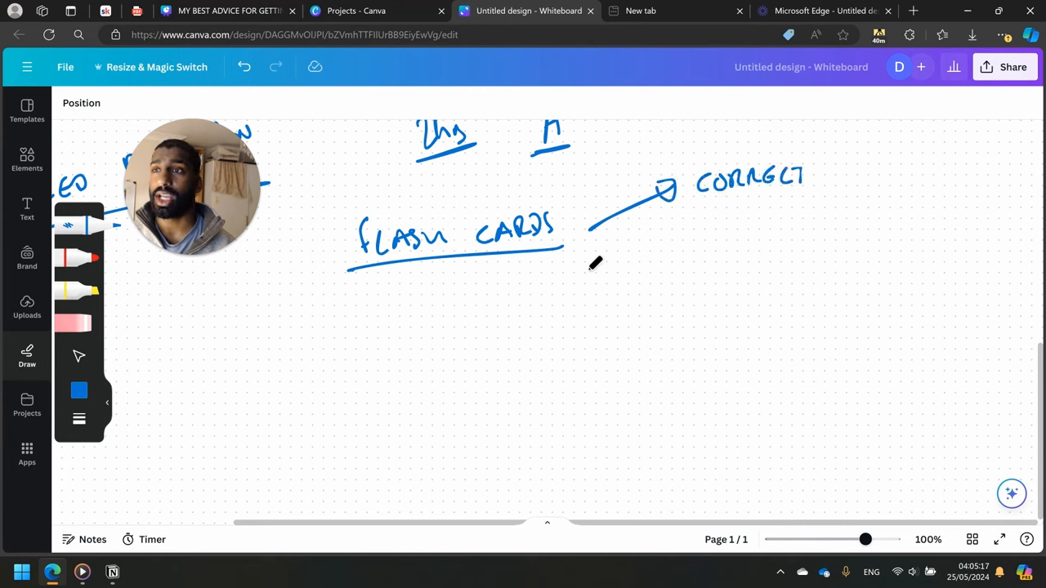
pyautogui.moveTo(585, 265); pyautogui.dragTo(711, 307)
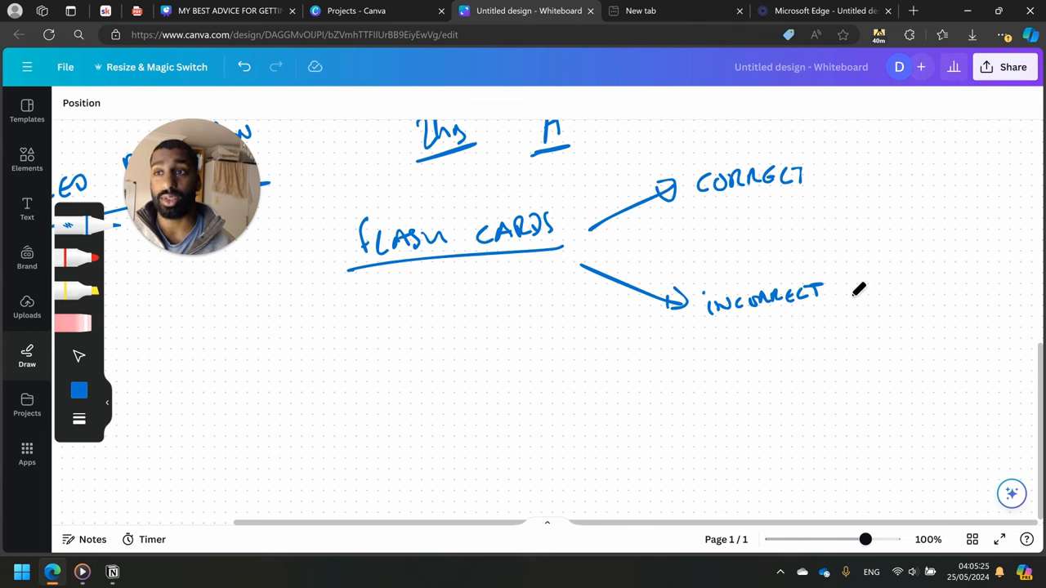
pyautogui.moveTo(850, 294); pyautogui.dragTo(919, 265)
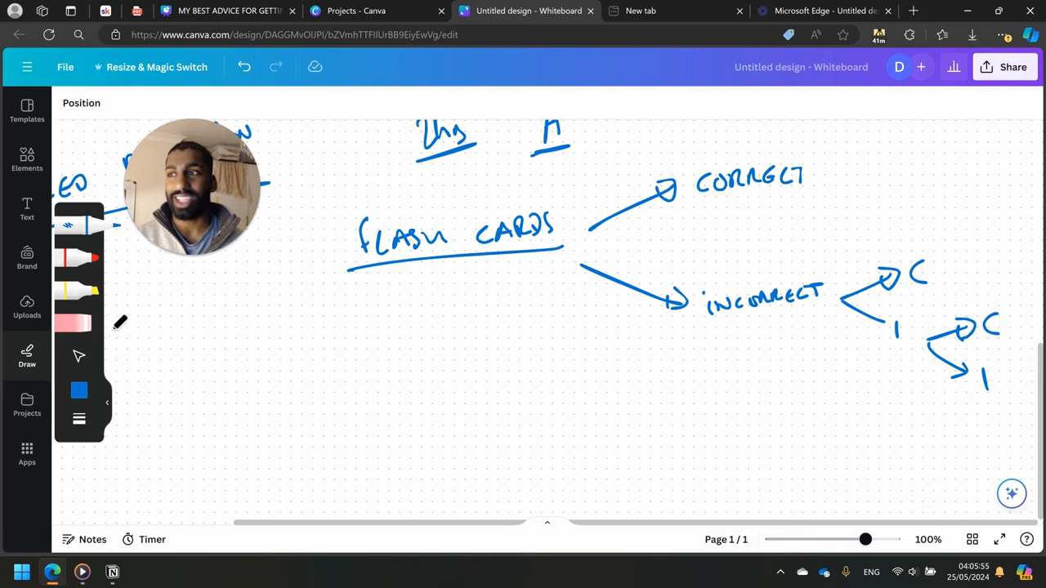
pyautogui.moveTo(297, 297)
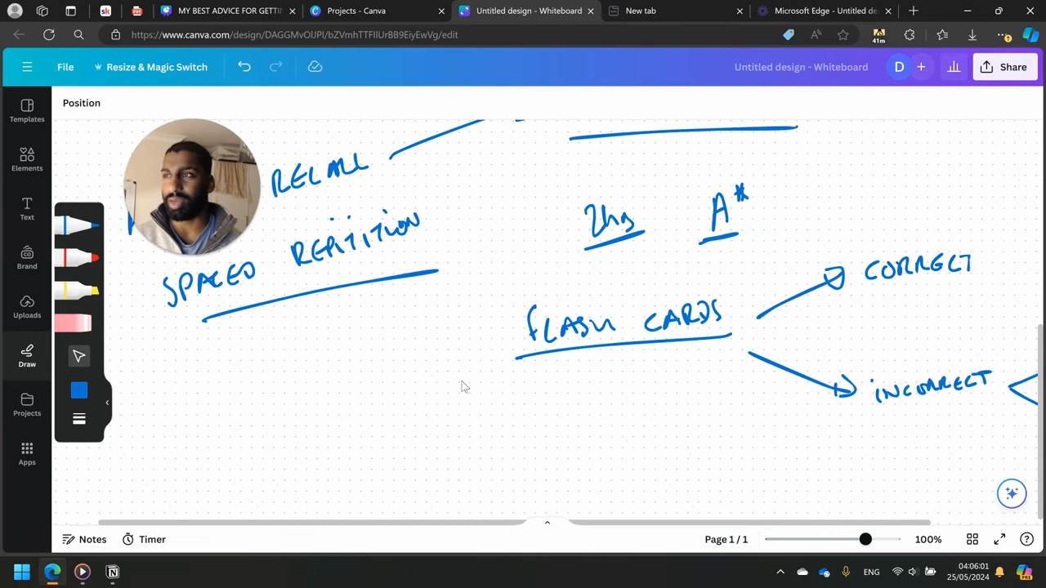
# - With the pen, write an underlined 'Past Papers' below Flash Cards and link them with arrows
pyautogui.click(193, 188)
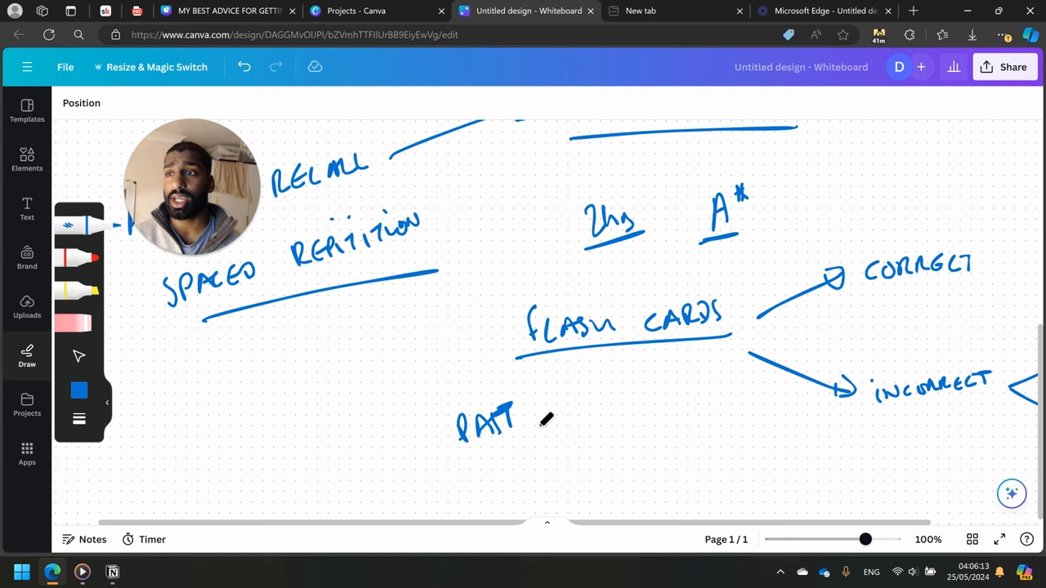
pyautogui.moveTo(531, 417); pyautogui.dragTo(580, 408)
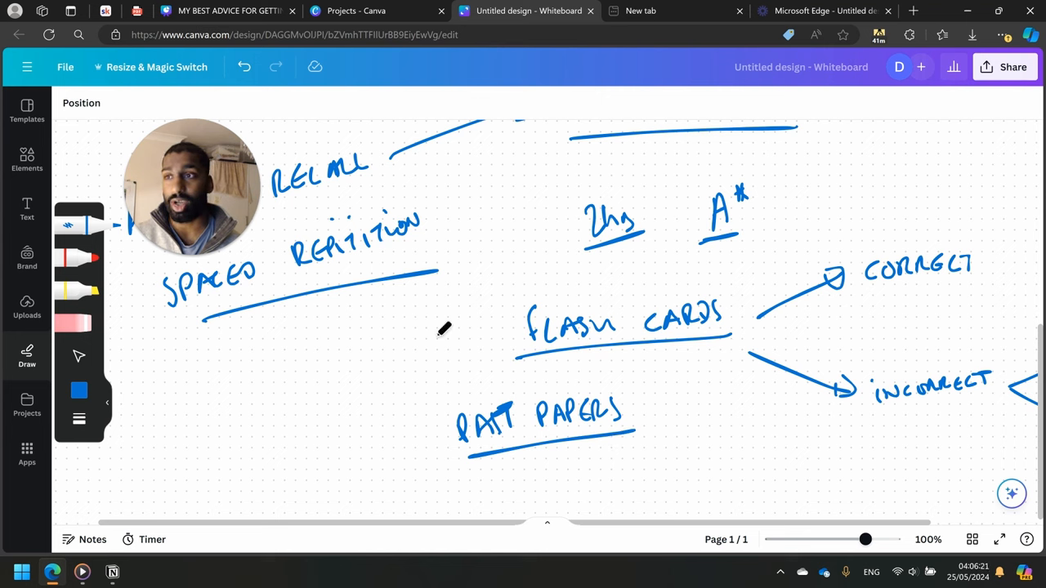
pyautogui.moveTo(432, 333); pyautogui.dragTo(490, 334)
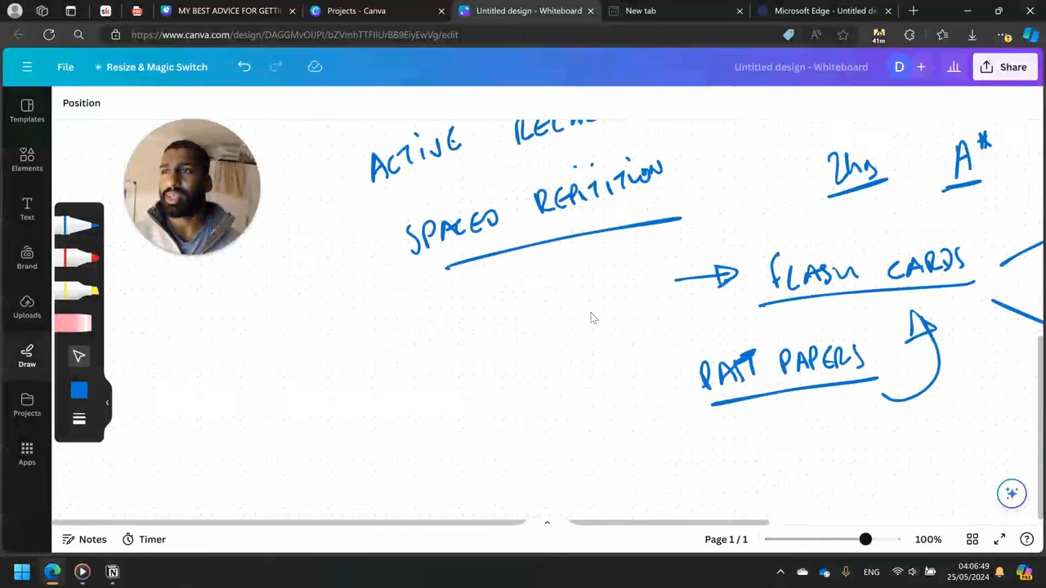
pyautogui.scroll(-3)
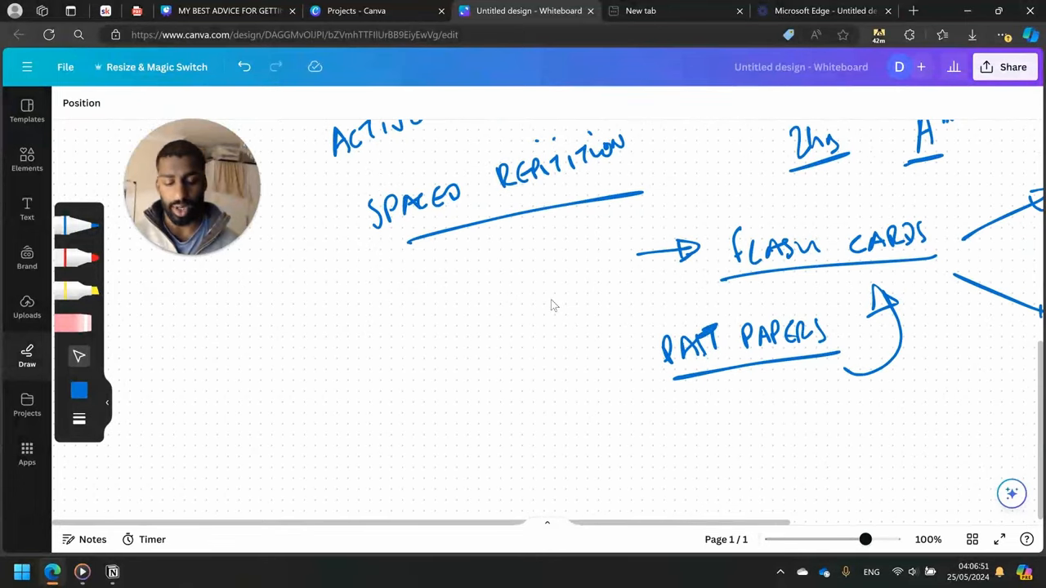
pyautogui.moveTo(67, 239)
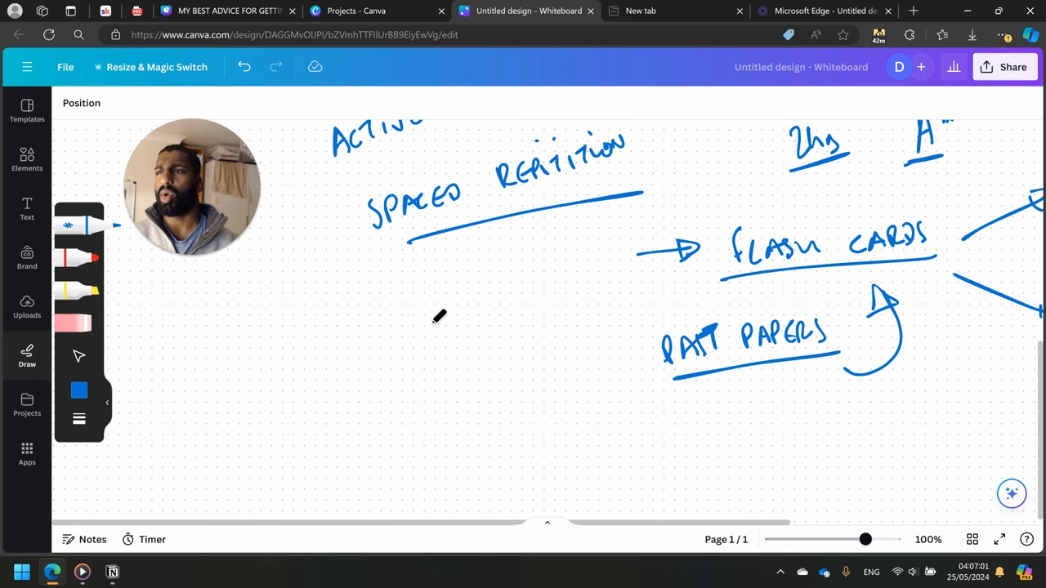
# - Draw graph axes, three dashed interval lines with decaying curves, and number them 1, 2, 4
pyautogui.moveTo(160, 303); pyautogui.dragTo(138, 477)
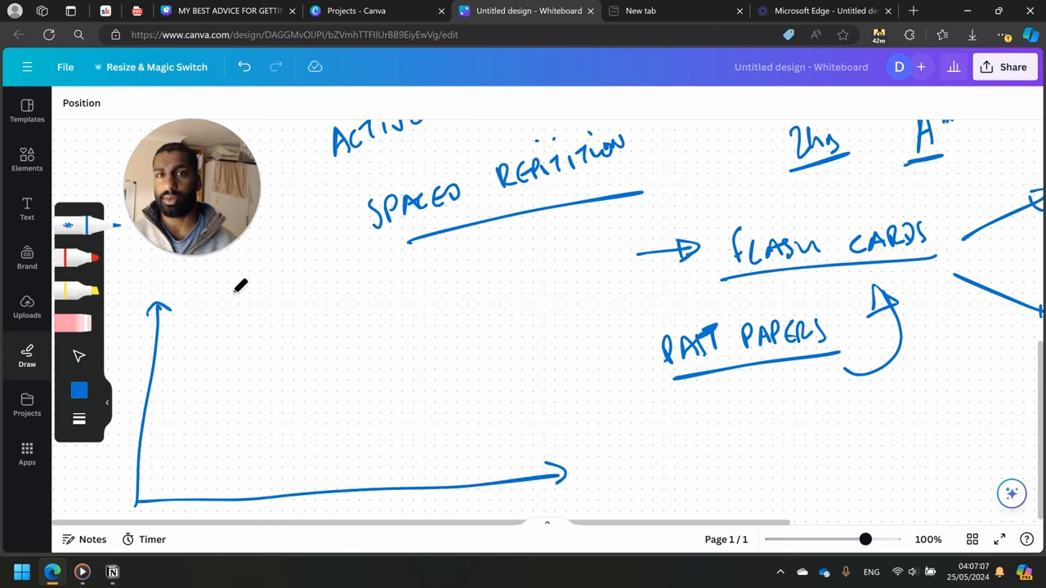
pyautogui.moveTo(171, 334)
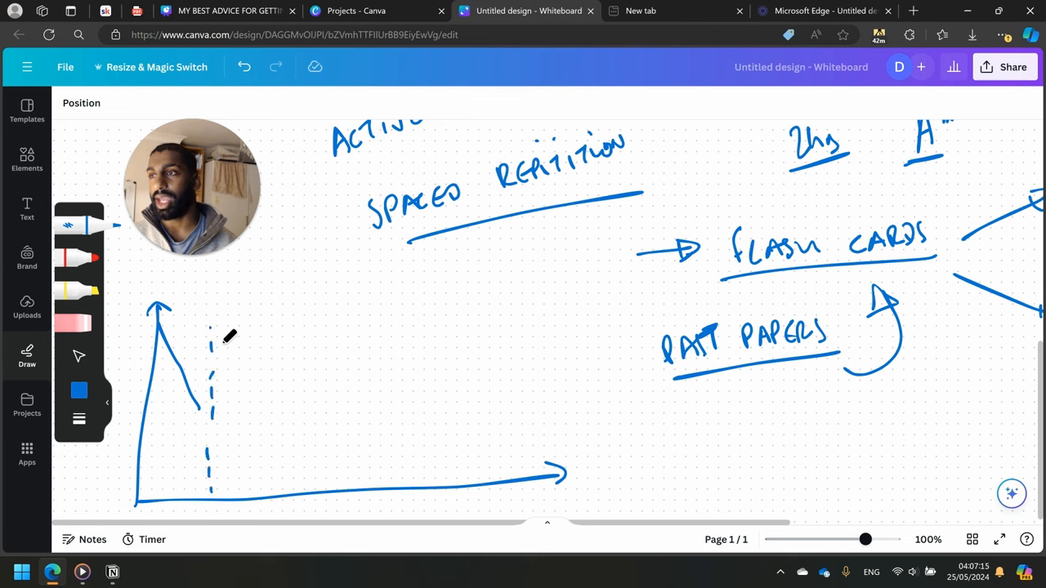
pyautogui.moveTo(215, 336); pyautogui.dragTo(294, 369)
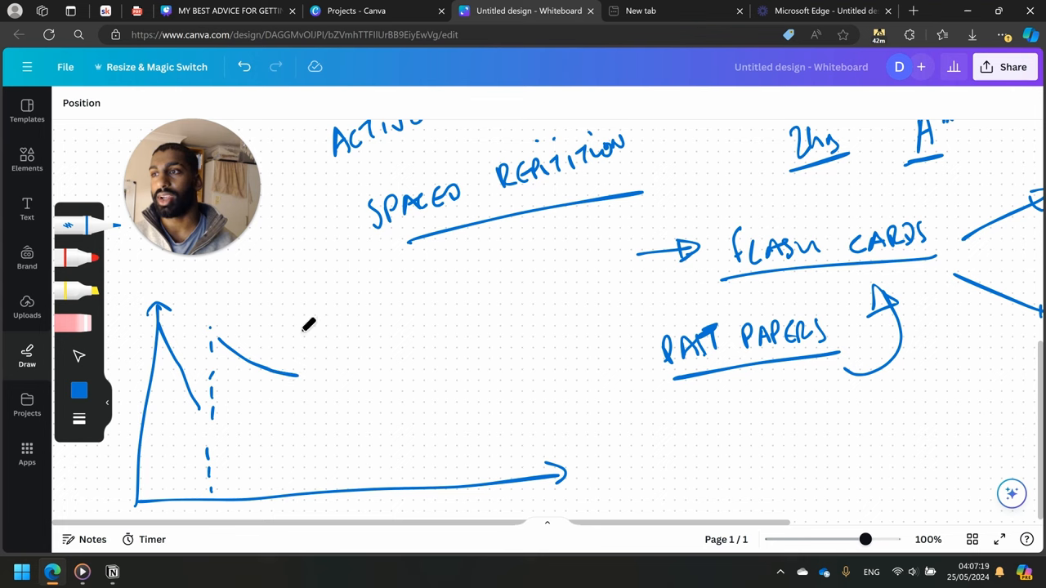
pyautogui.moveTo(302, 327); pyautogui.dragTo(303, 487)
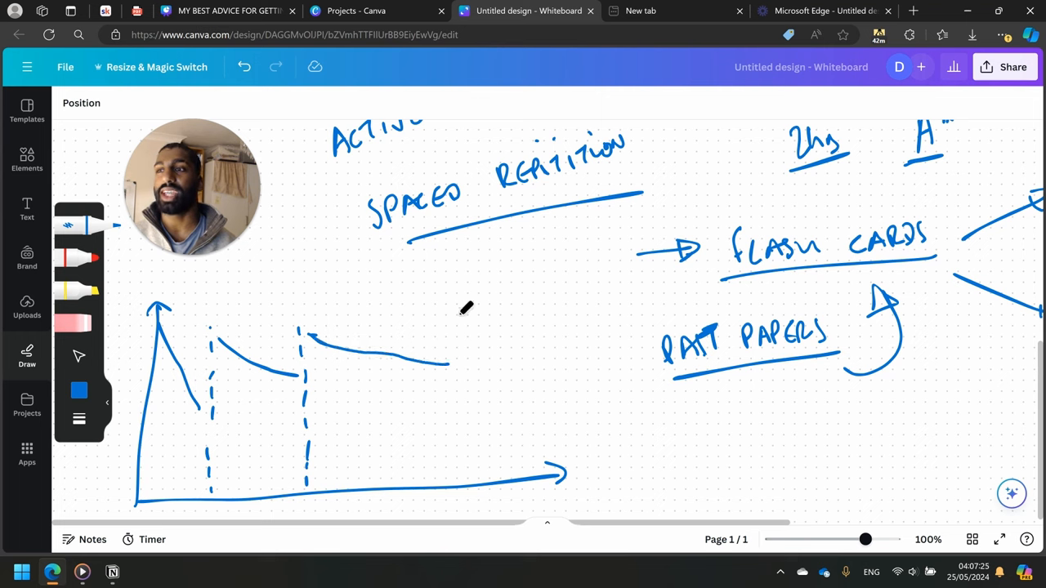
pyautogui.moveTo(457, 308); pyautogui.dragTo(471, 474)
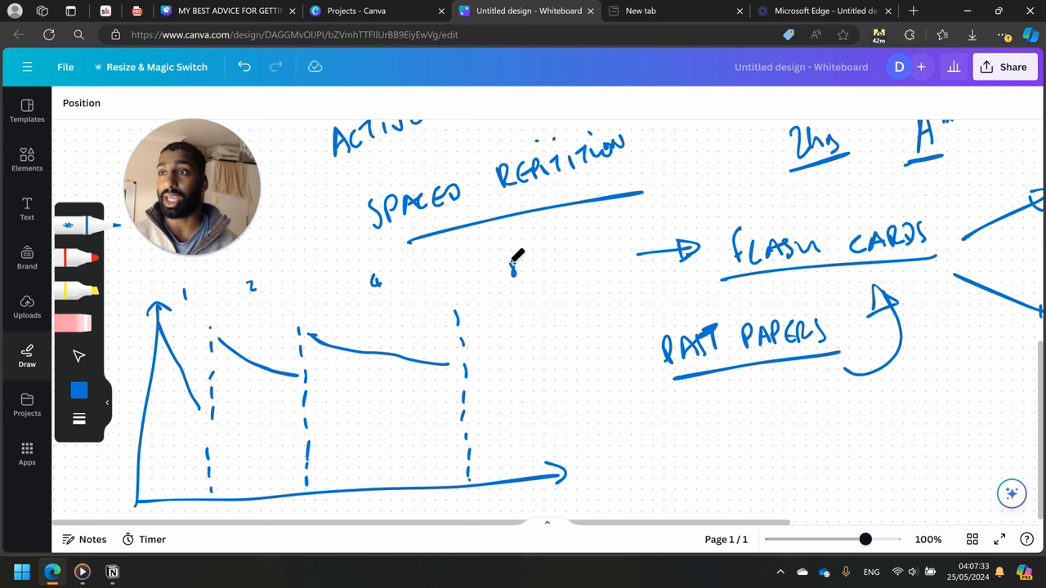
pyautogui.moveTo(466, 313); pyautogui.dragTo(576, 318)
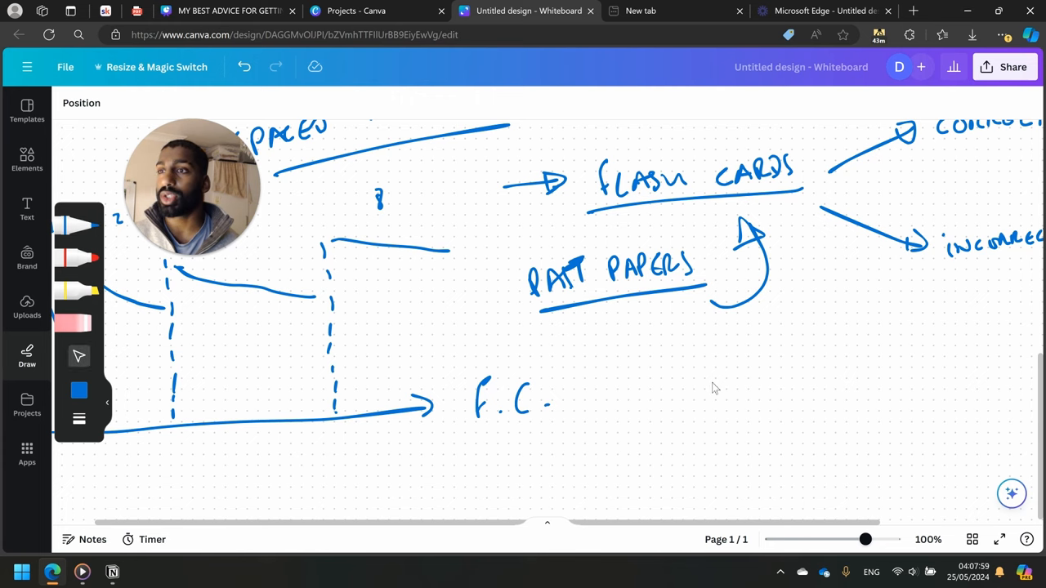
# - Scroll right and write 'ANKI' beside the F.C. label at the graph's arrow
pyautogui.scroll(-3)
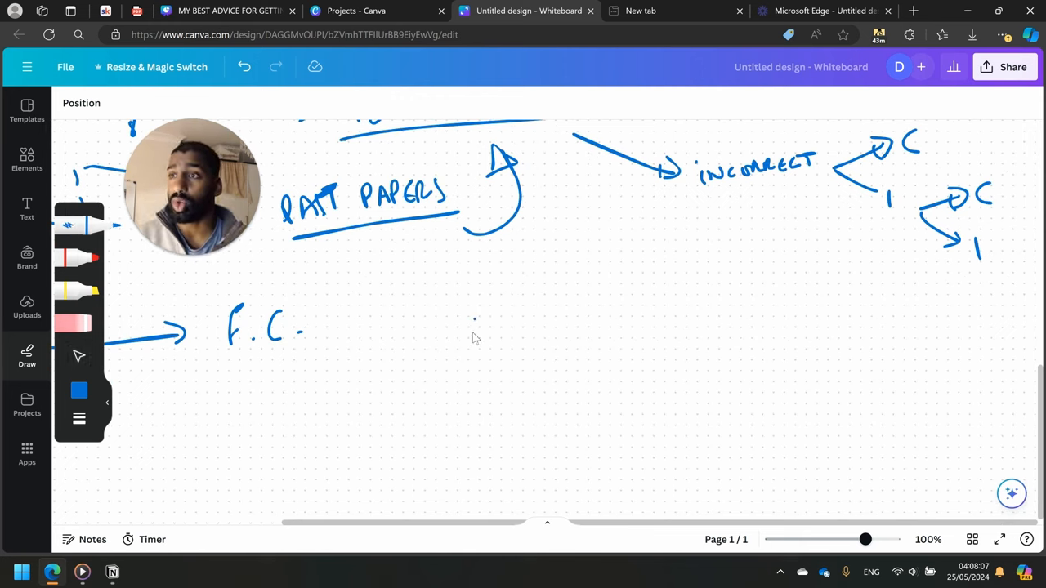
pyautogui.moveTo(470, 335); pyautogui.dragTo(548, 307)
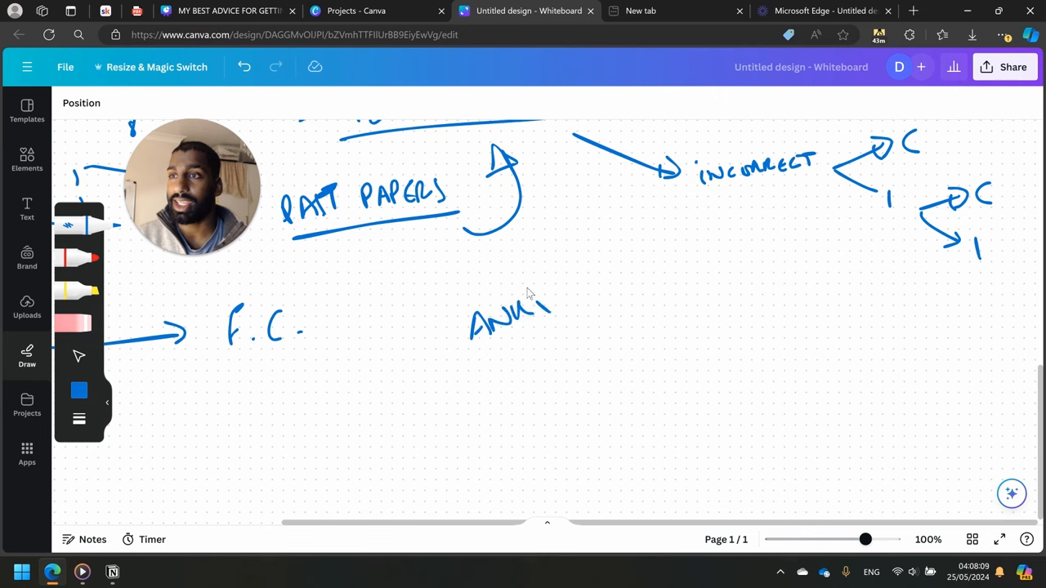
# - Underline ANKI, add an arrow leading on from it, and join F.C. to ANKI with a curved arrow
pyautogui.moveTo(467, 369); pyautogui.dragTo(575, 330)
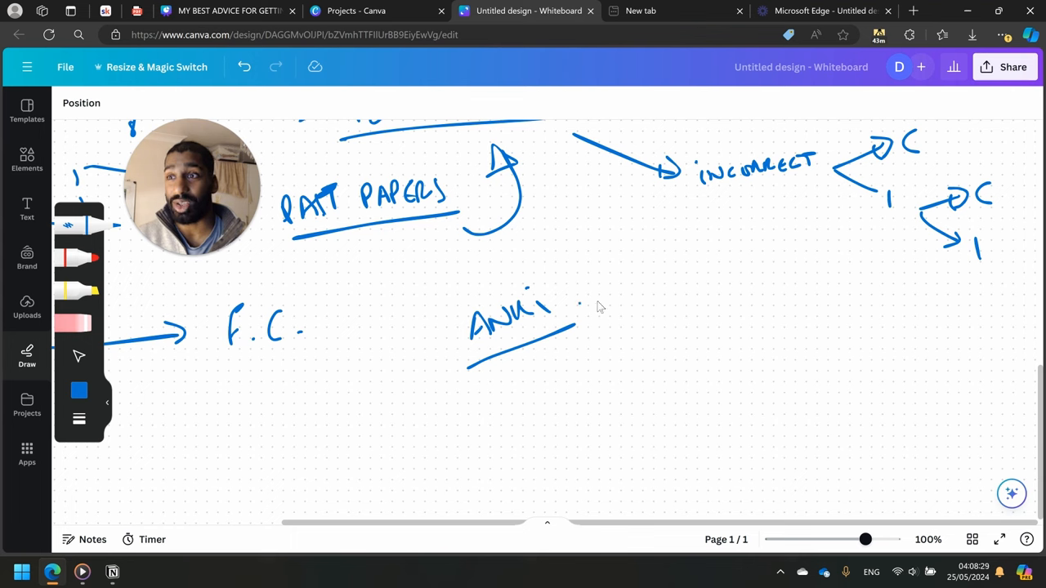
pyautogui.moveTo(580, 307); pyautogui.dragTo(638, 294)
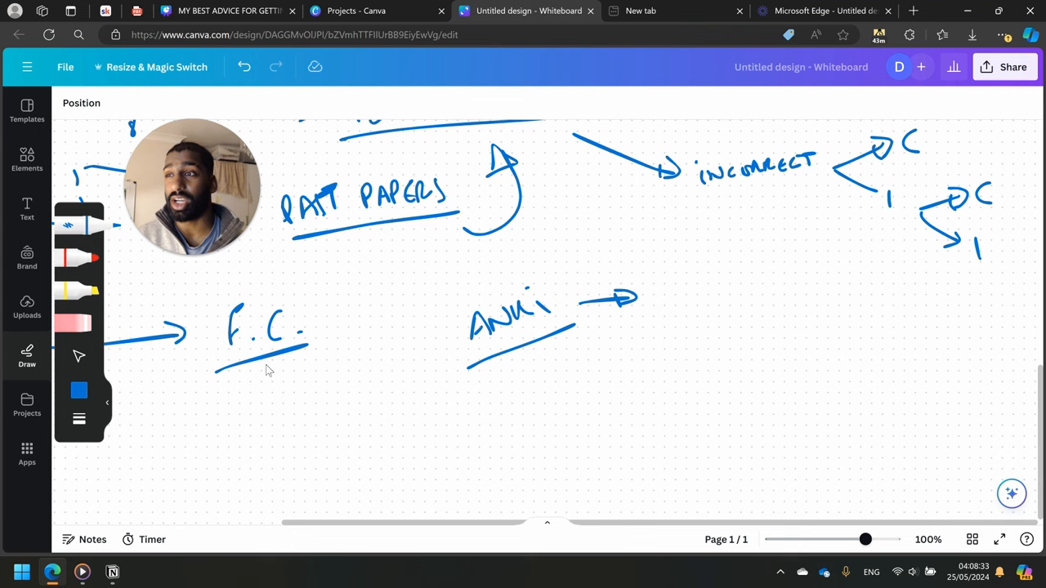
pyautogui.moveTo(269, 372); pyautogui.dragTo(412, 343)
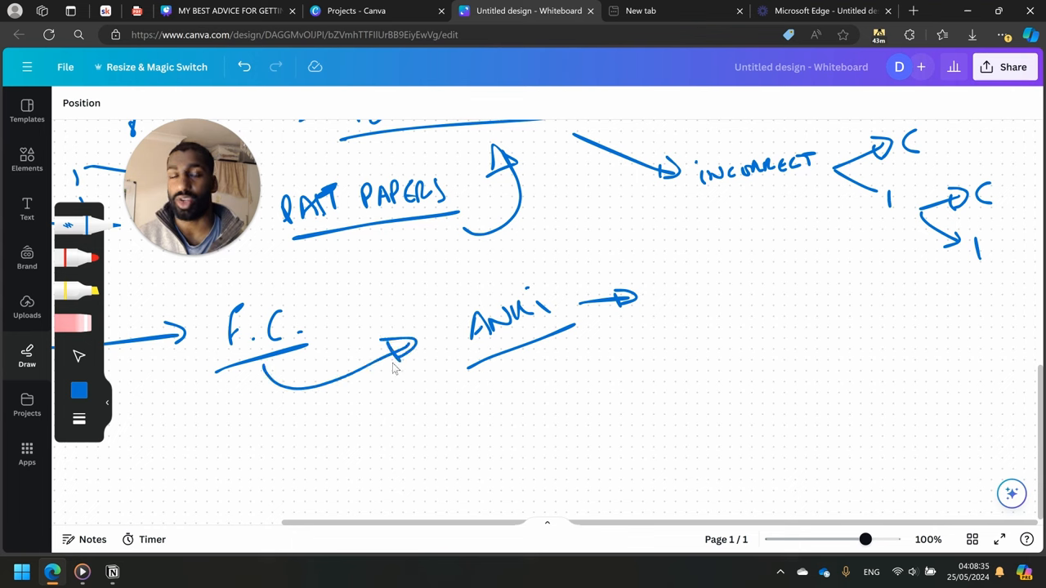
pyautogui.moveTo(358, 327)
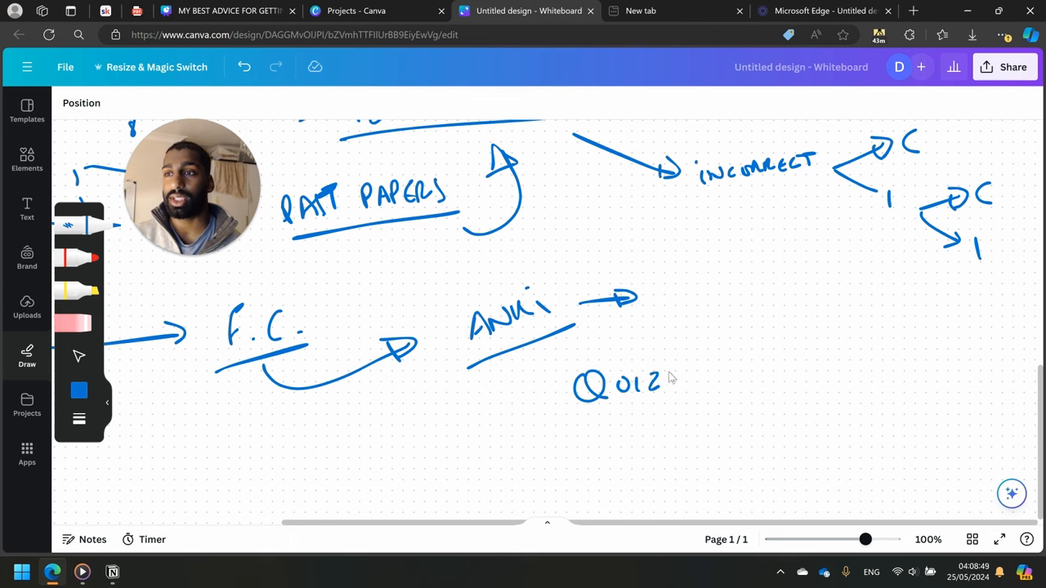
# - Finish 'QUIZLET' below ANKI and write an underlined 'MEMRISE' beneath it
pyautogui.moveTo(654, 376); pyautogui.dragTo(719, 375)
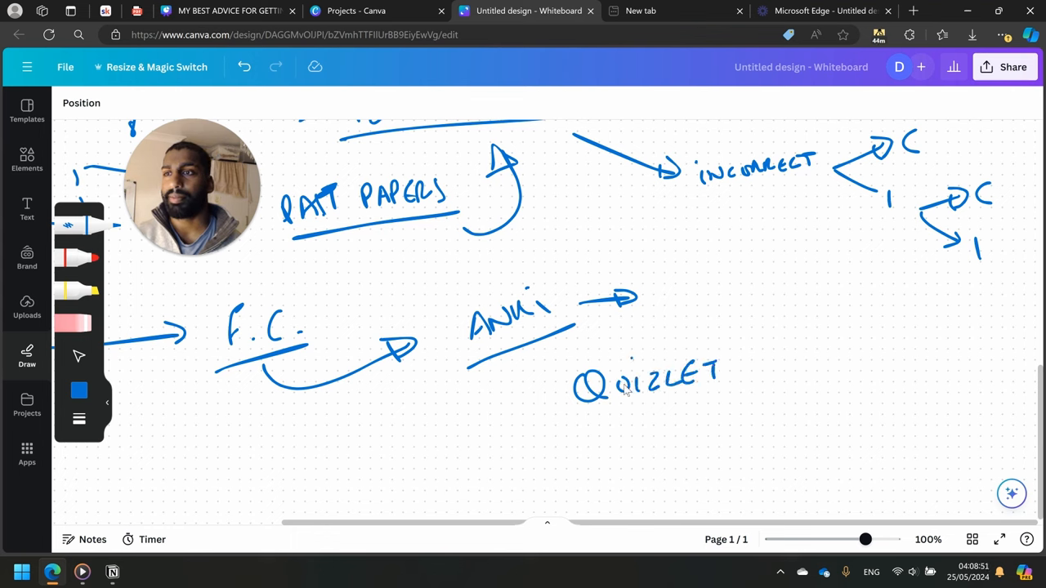
pyautogui.moveTo(608, 454)
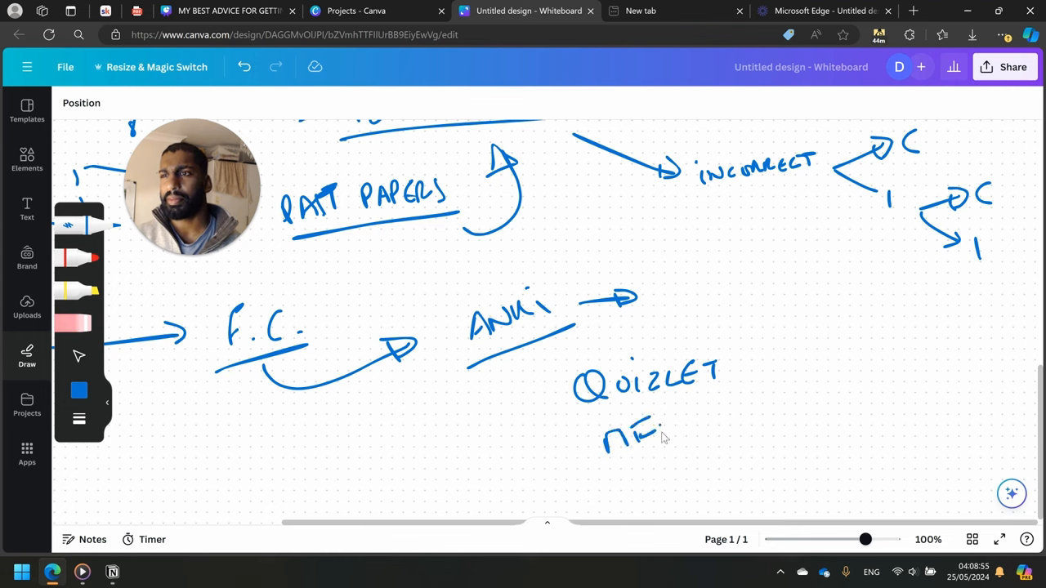
pyautogui.moveTo(634, 441); pyautogui.dragTo(706, 422)
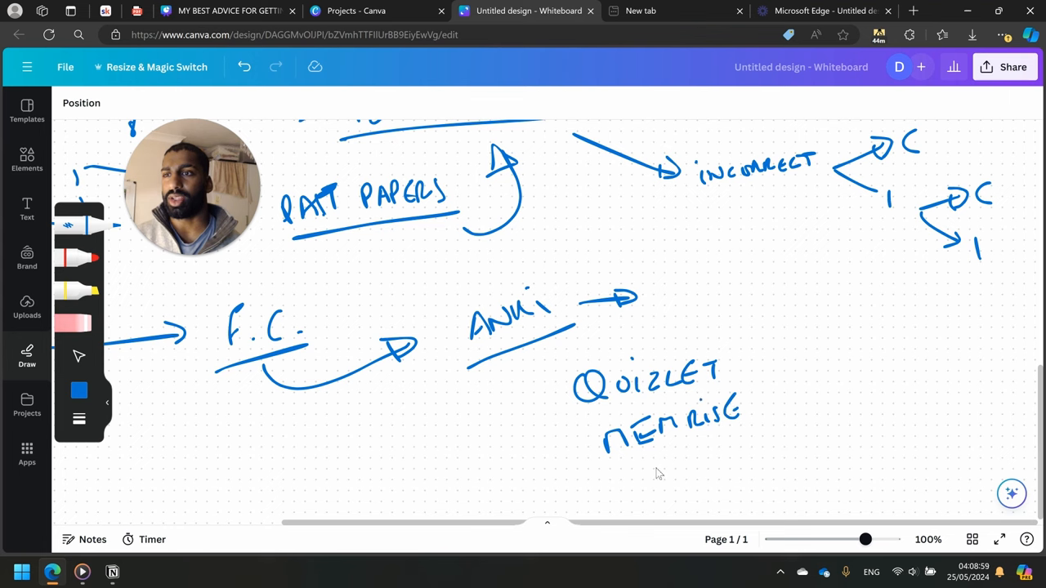
pyautogui.moveTo(654, 471); pyautogui.dragTo(798, 408)
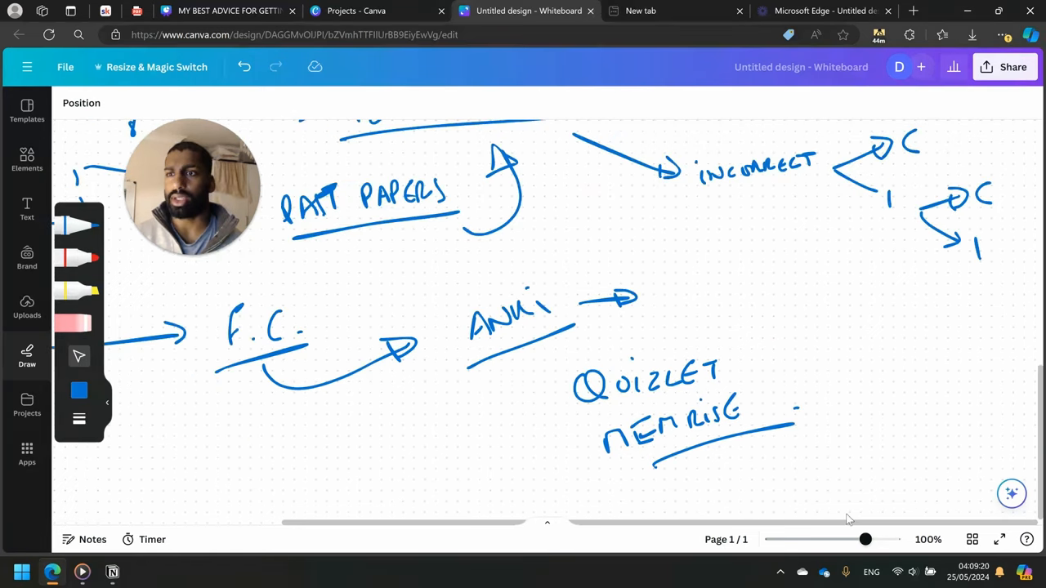
# - Zoom out with the slider to bring the whole whiteboard diagram into view
pyautogui.moveTo(866, 539); pyautogui.dragTo(836, 539)
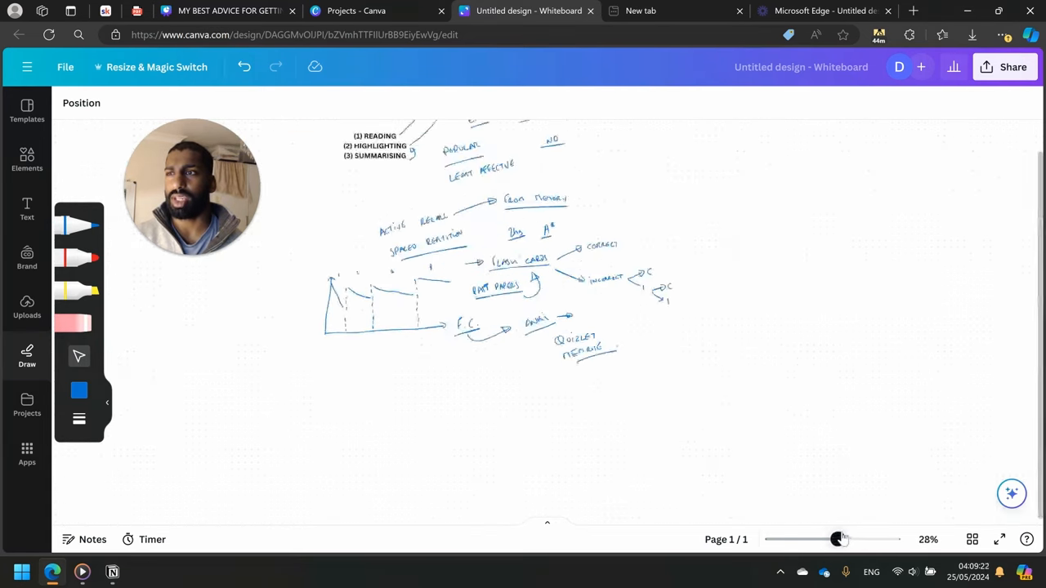
pyautogui.moveTo(836, 539); pyautogui.dragTo(844, 539)
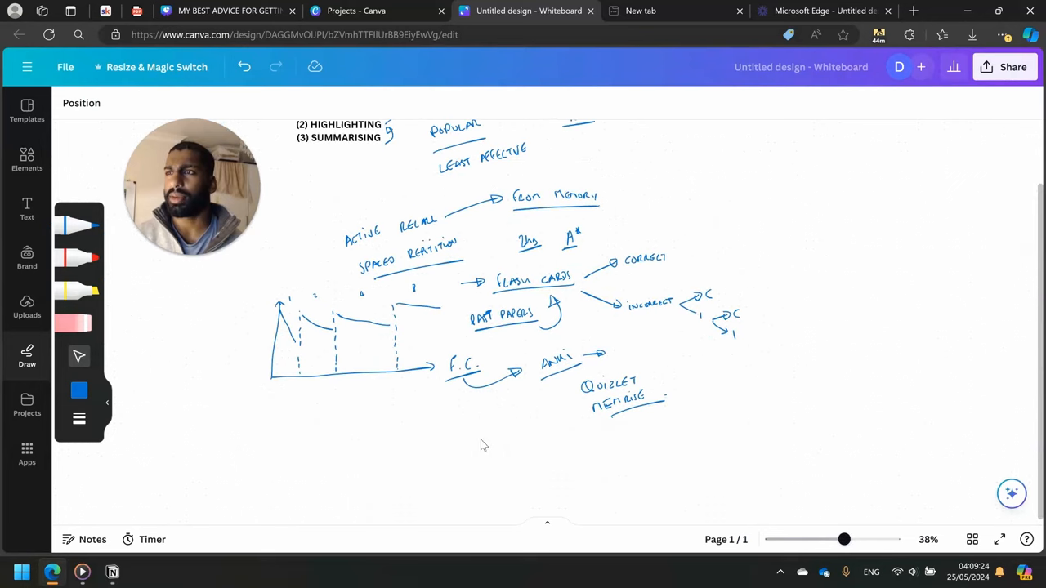